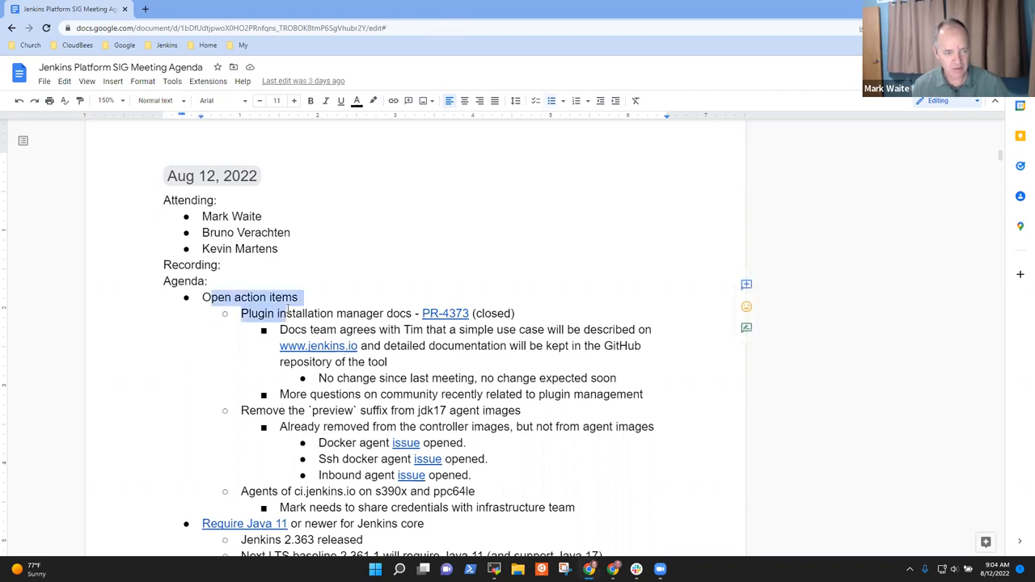
Step: Edit the ci.jenkins.io agents action item so it lists only ppc64le, dropping s390x
{"action": "scroll", "scroll_direction": "down", "scroll_amount": 3}
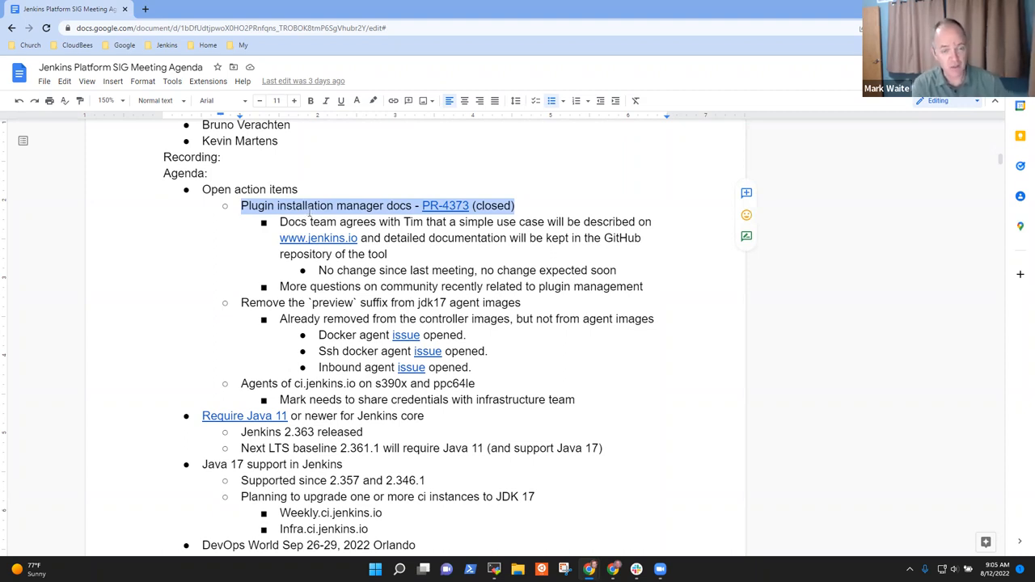
{"action": "left_click", "coordinate": [515, 270]}
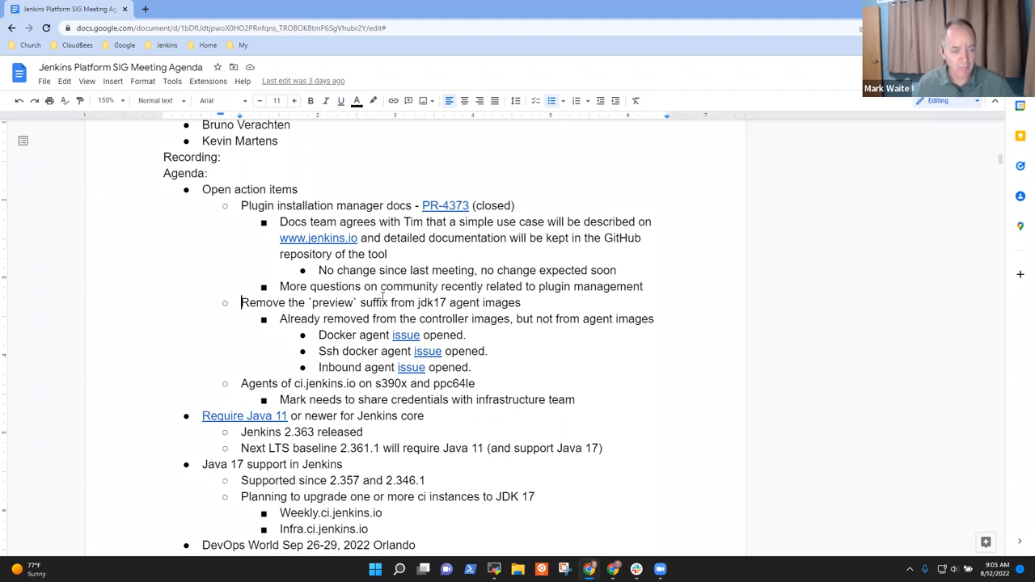
{"action": "triple_click", "coordinate": [380, 302]}
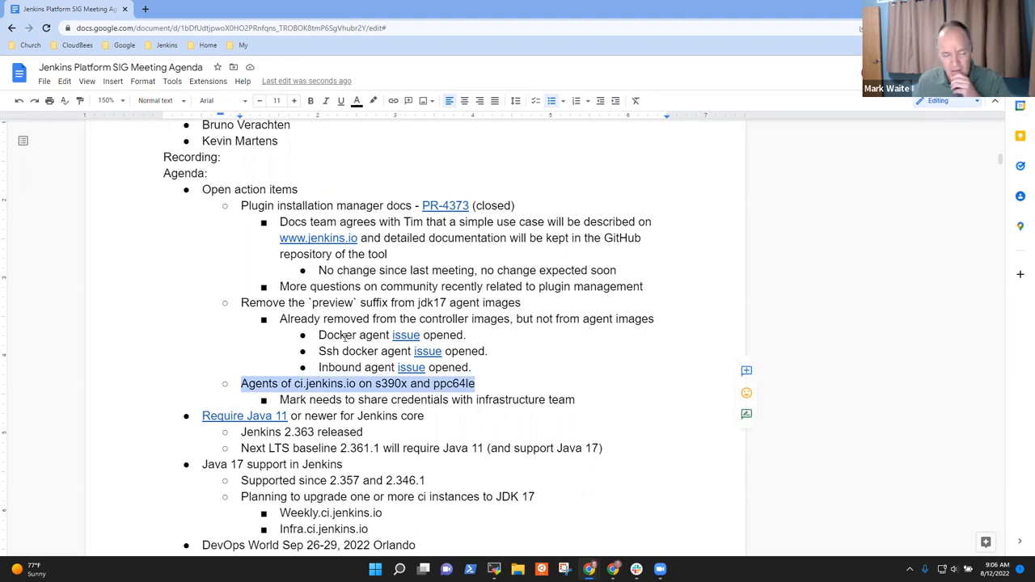
{"action": "left_click", "coordinate": [411, 383]}
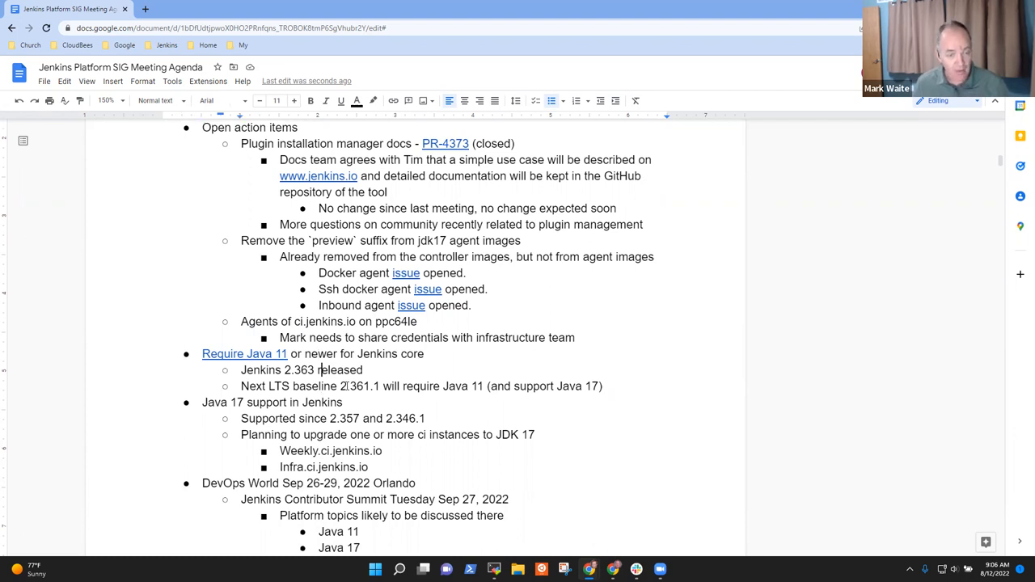
Step: Annotate 'Jenkins 2.363 released' with '(Jetty 10 instead of Jetty 9)'
{"action": "type", "text": "("}
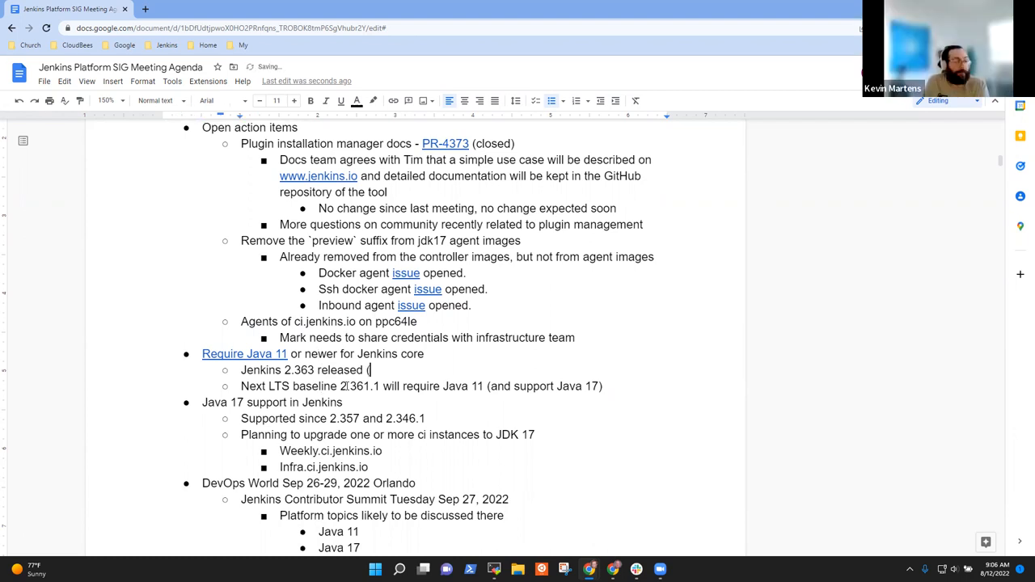
{"action": "type", "text": "Jetty 10"}
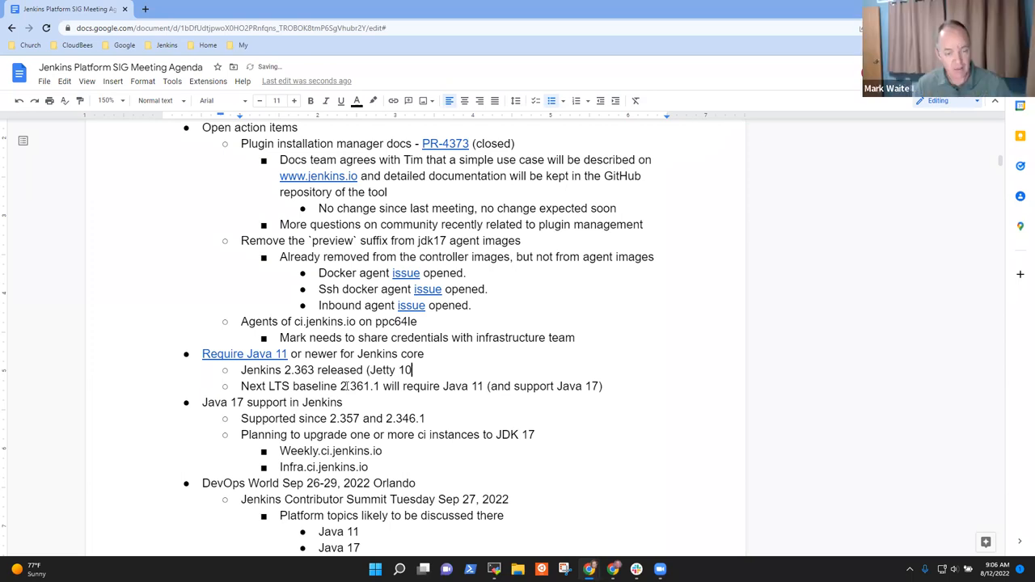
{"action": "type", "text": "instead of Jetty 9"}
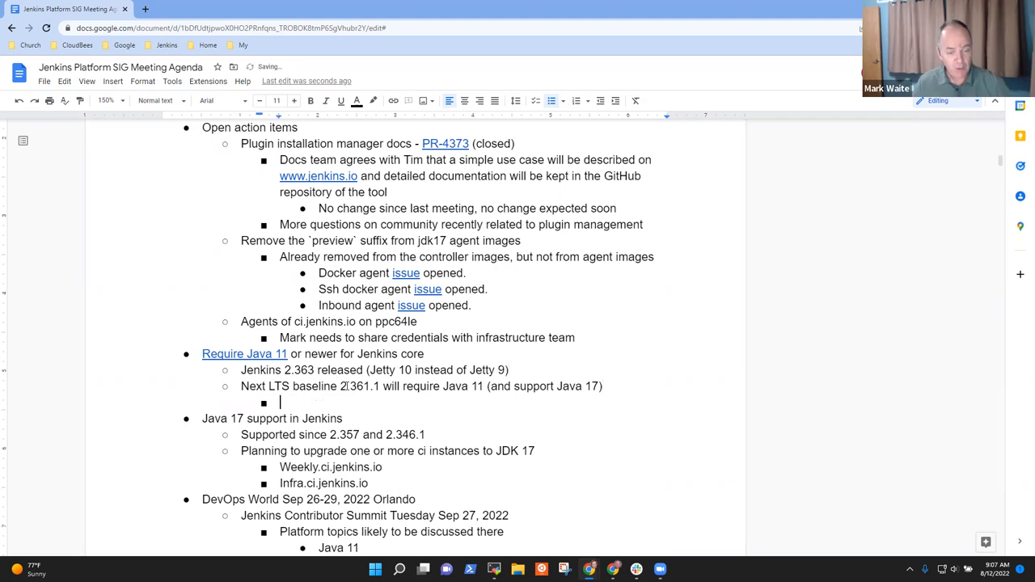
Step: Add the sub-point 'Proposed backport of Jetty 10' under the LTS baseline item
{"action": "type", "text": "Prop"}
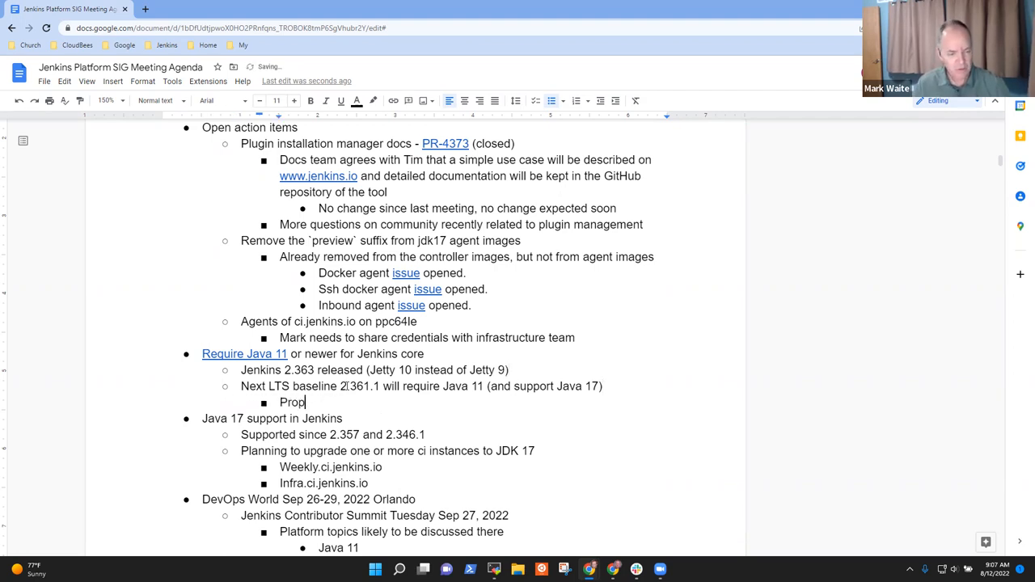
{"action": "type", "text": "osed"}
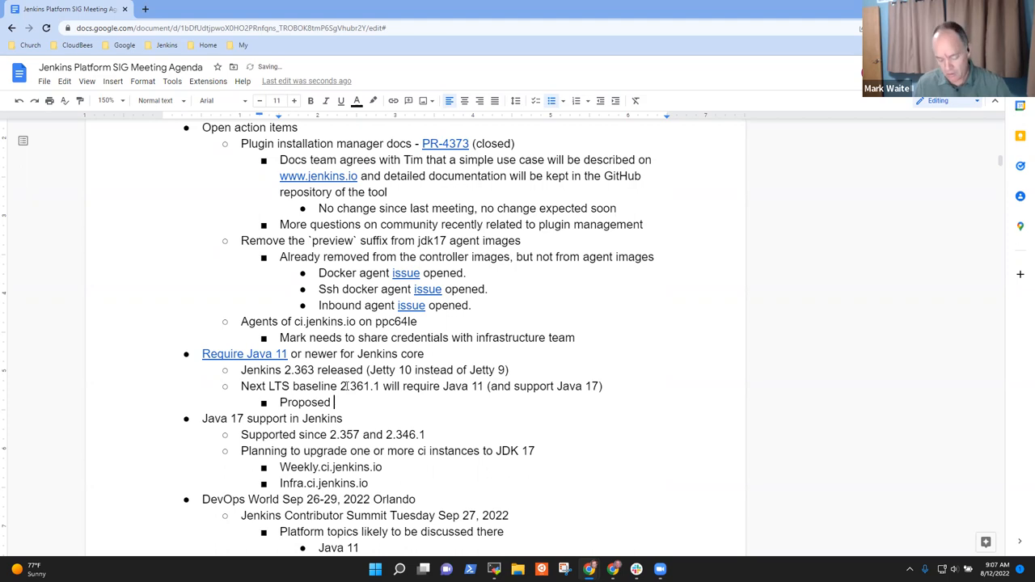
{"action": "type", "text": "bac"}
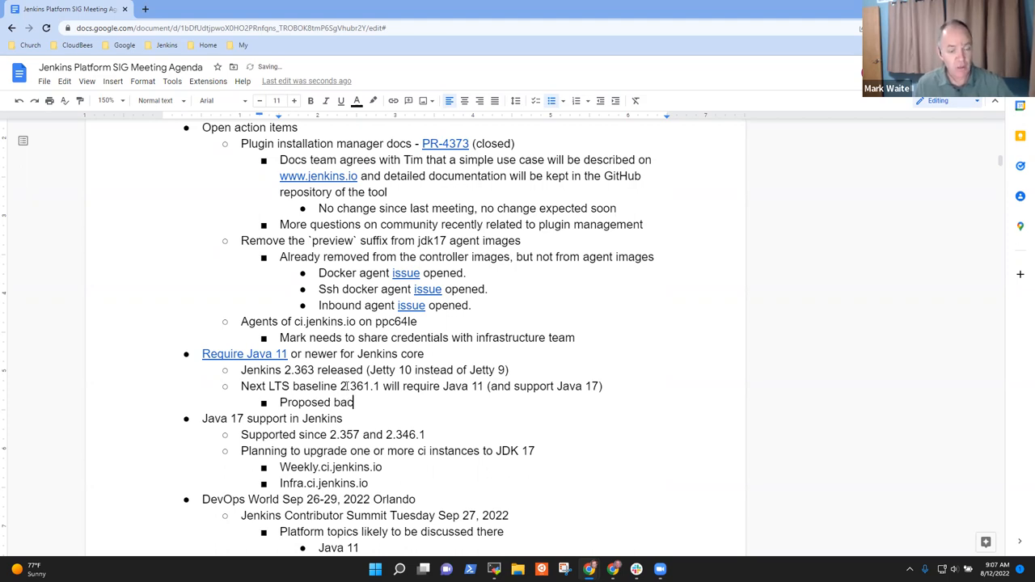
{"action": "type", "text": "ko"}
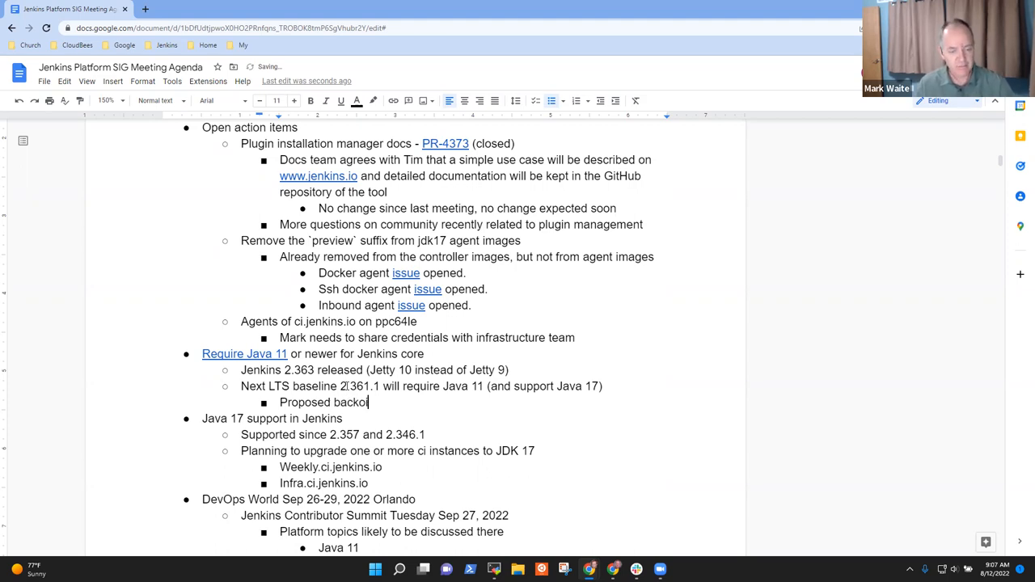
{"action": "key", "text": "Backspace"}
{"action": "type", "text": "port of J"}
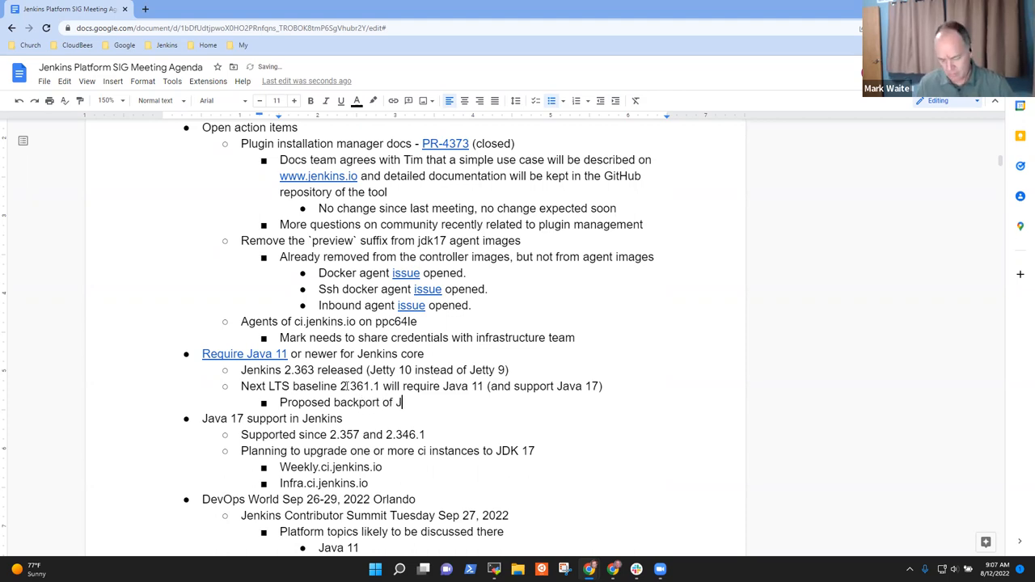
{"action": "type", "text": "etty 10"}
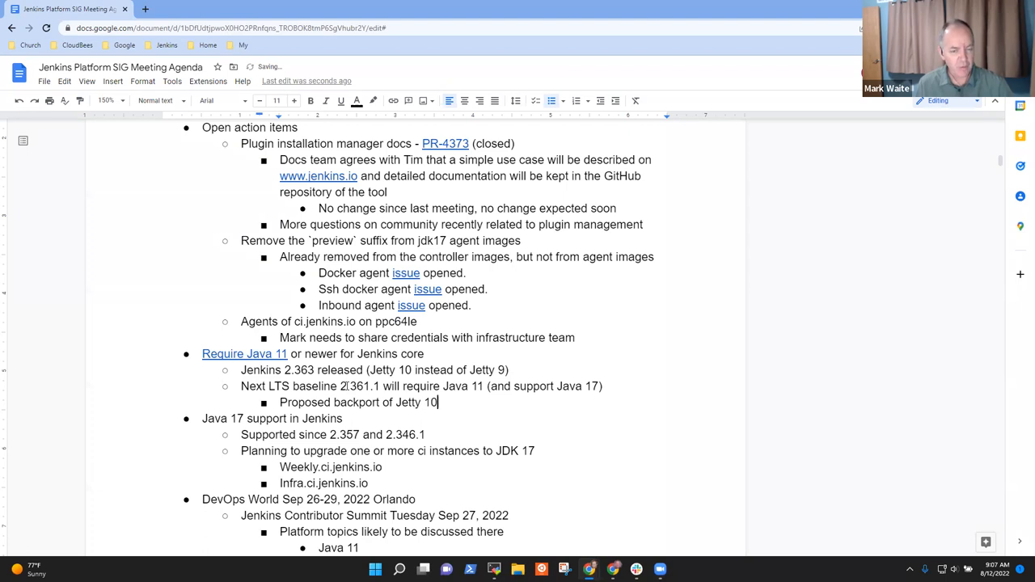
Step: Add the sub-point 'Review yesterday in Docs Office Hours (Asia)'
{"action": "type", "text": "Revi"}
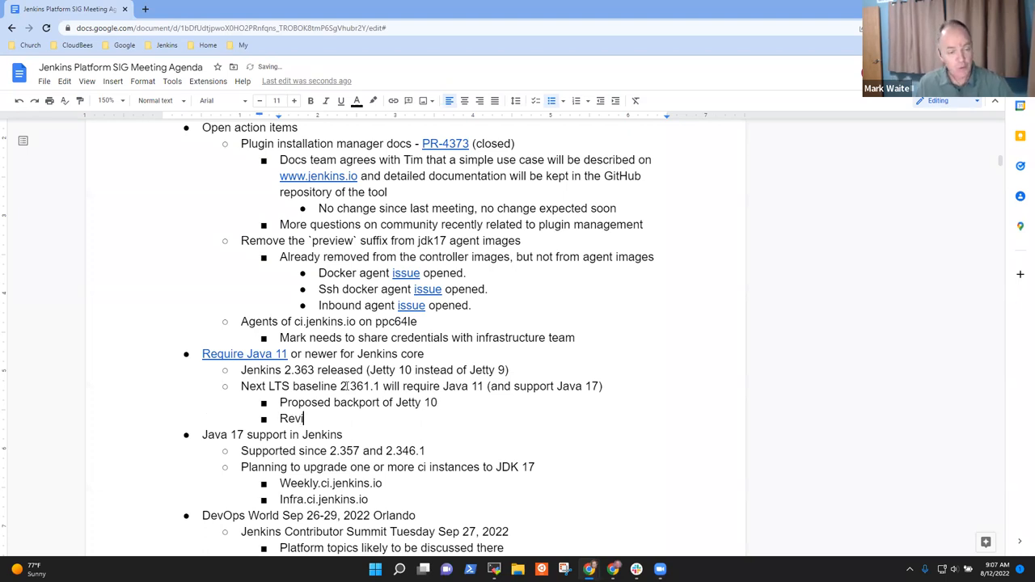
{"action": "type", "text": "ew yesterday in Docs Office"}
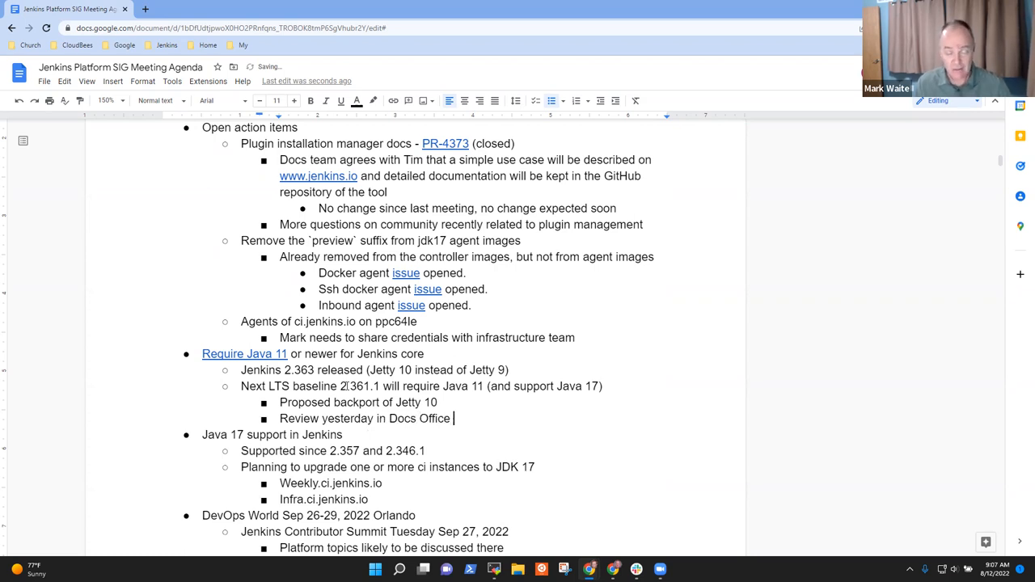
{"action": "key", "text": "Backspace"}
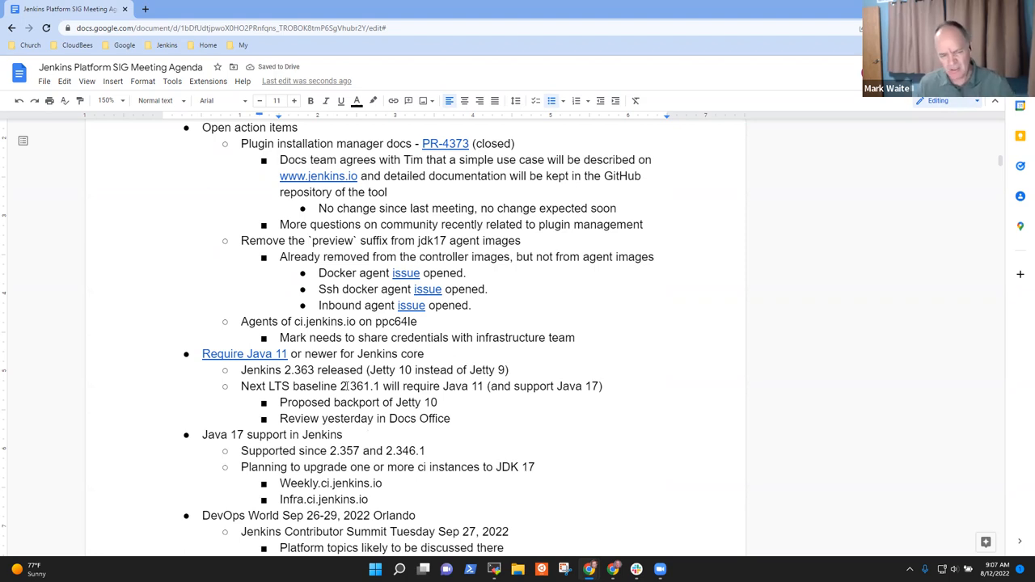
{"action": "type", "text": "Hours (Asia"}
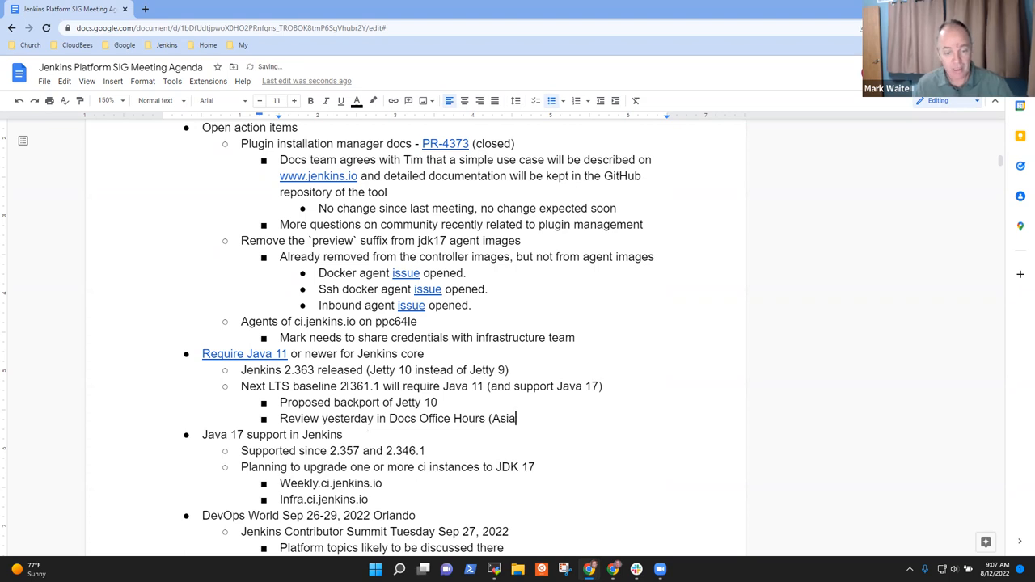
{"action": "type", "text": ")"}
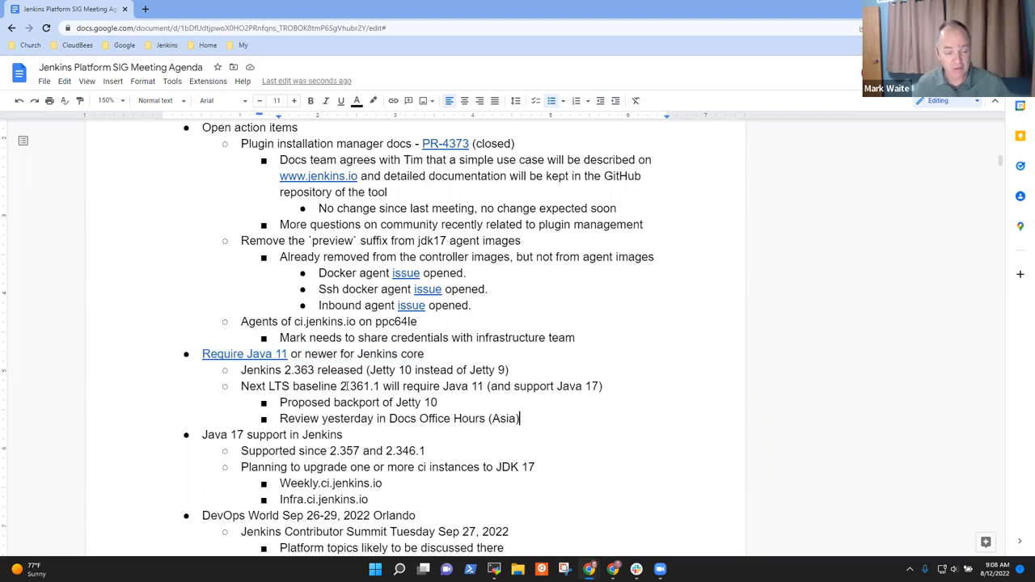
Step: Add 'No reports of regressions related to Java 11' as a point under Require Java 11
{"action": "key", "text": "enter"}
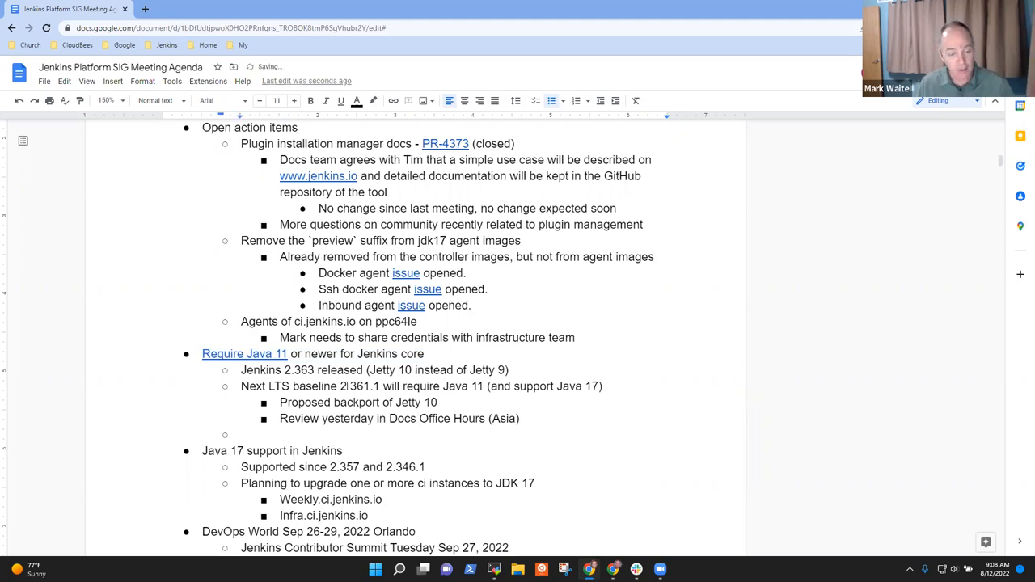
{"action": "type", "text": "No reports of regressions re"}
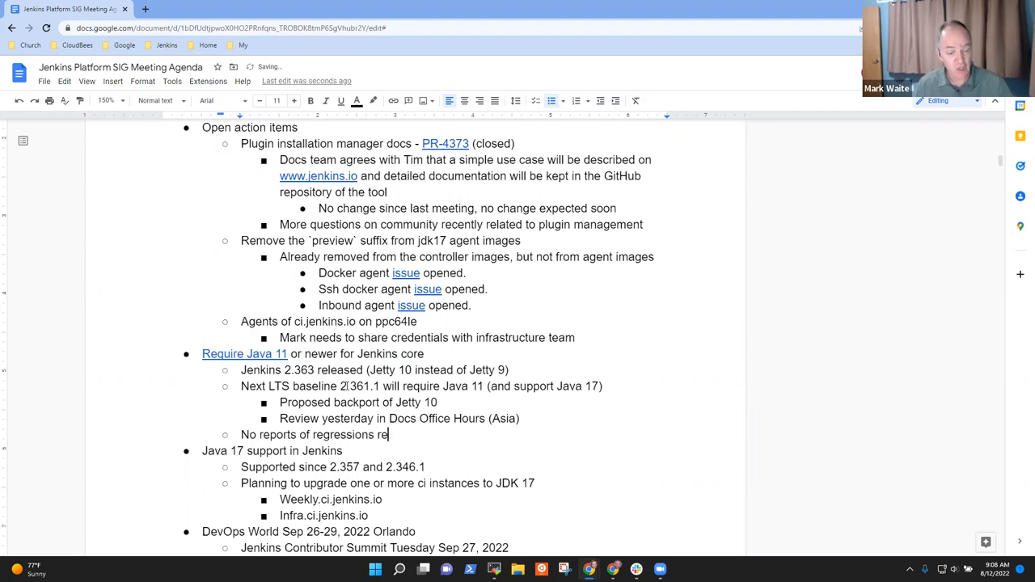
{"action": "type", "text": "lated to Java"}
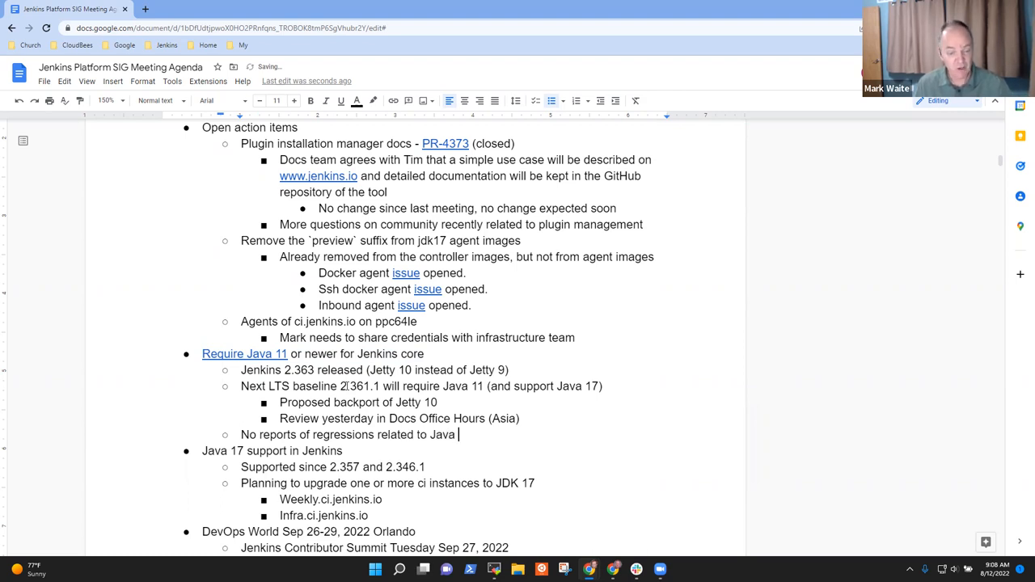
{"action": "type", "text": "11"}
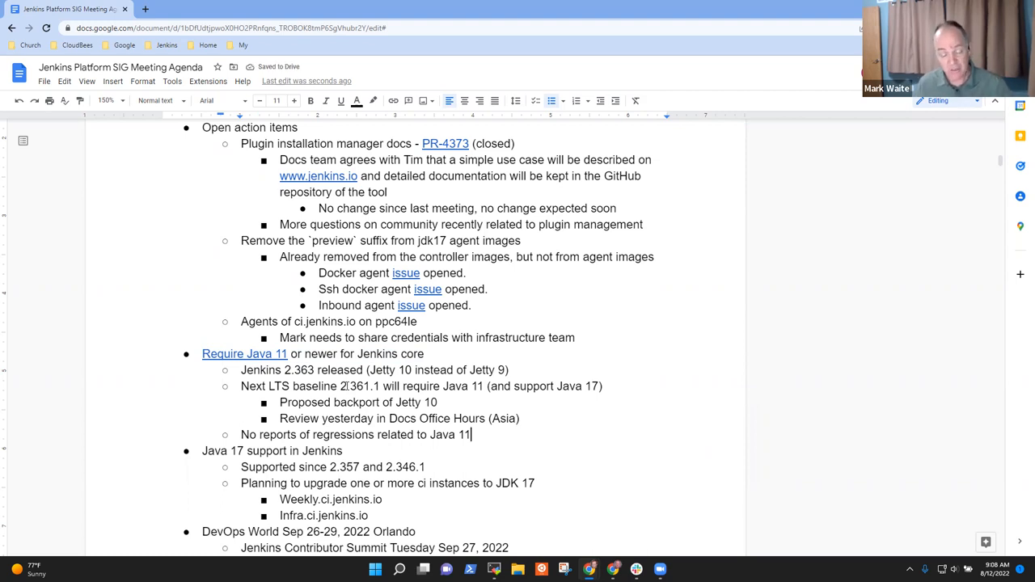
{"action": "triple_click", "coordinate": [356, 434]}
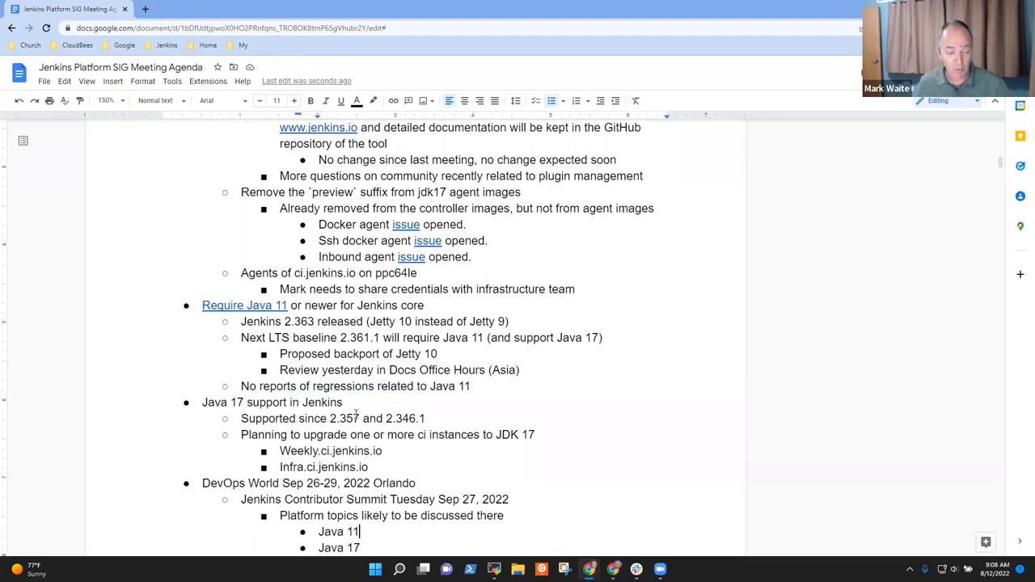
{"action": "scroll", "scroll_direction": "down", "scroll_amount": 3}
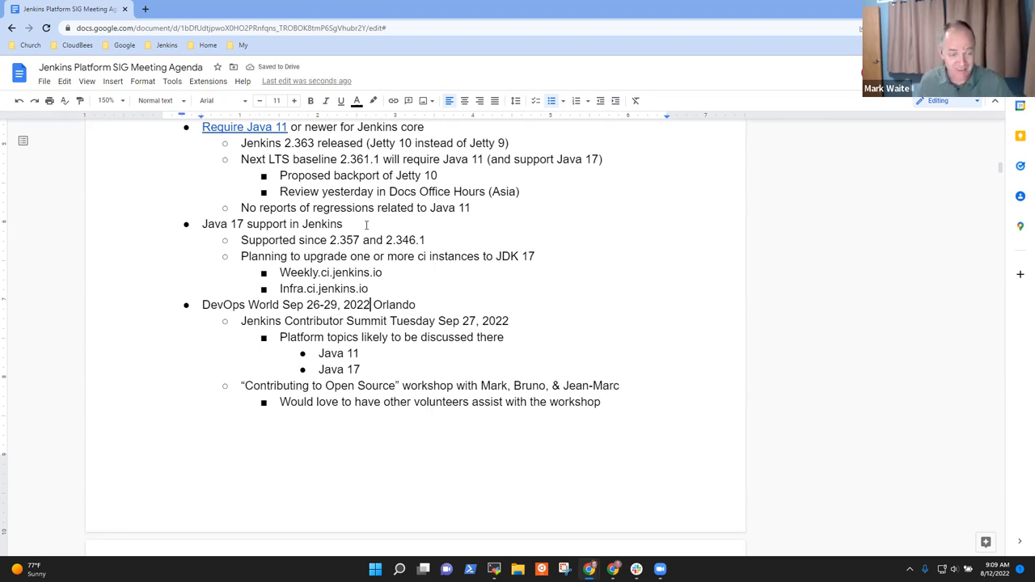
Step: Move through the DevOps World summit items to the end of the Java 17 platform topics bullet
{"action": "triple_click", "coordinate": [307, 304]}
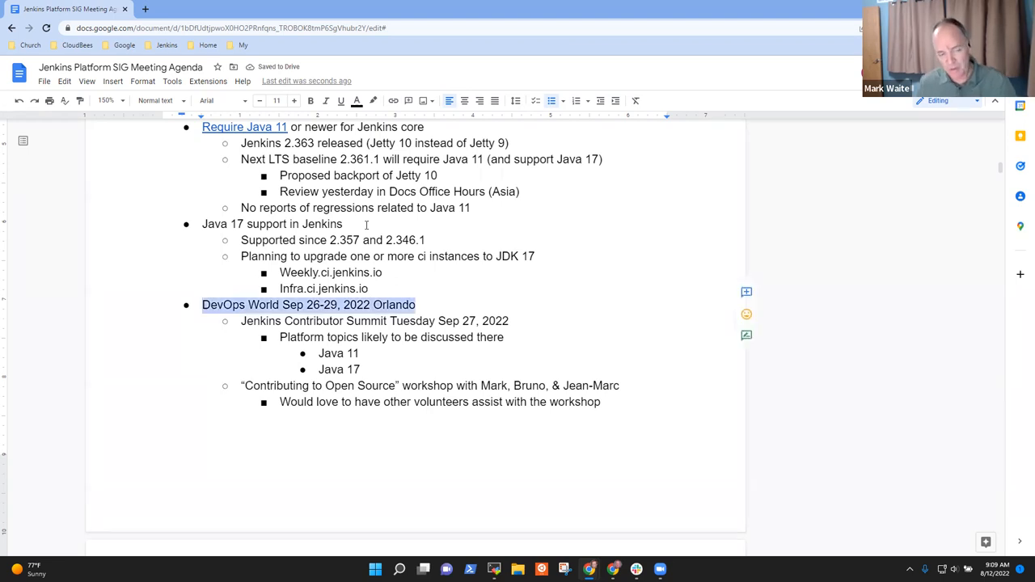
{"action": "left_click", "coordinate": [241, 320]}
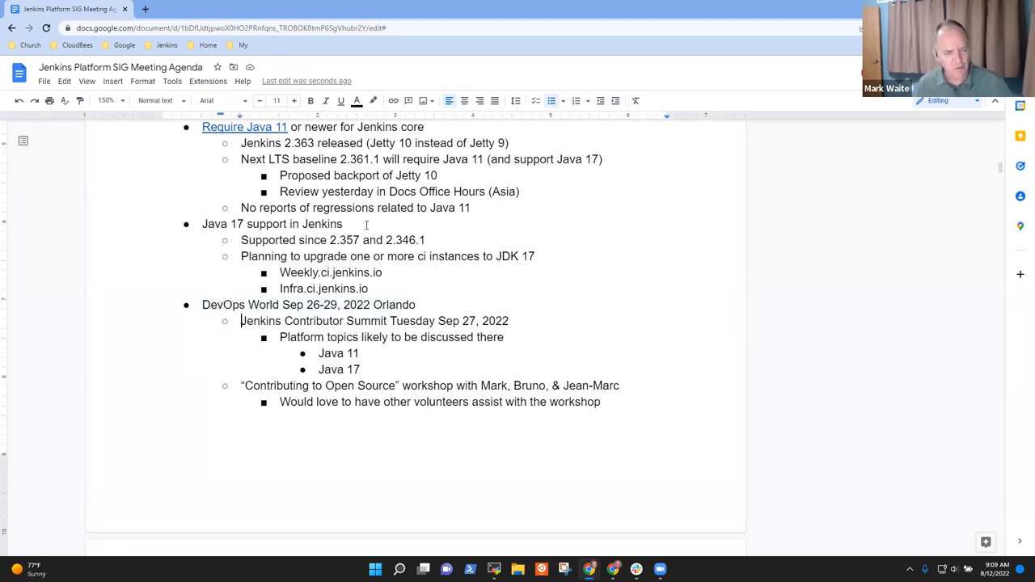
{"action": "triple_click", "coordinate": [376, 320]}
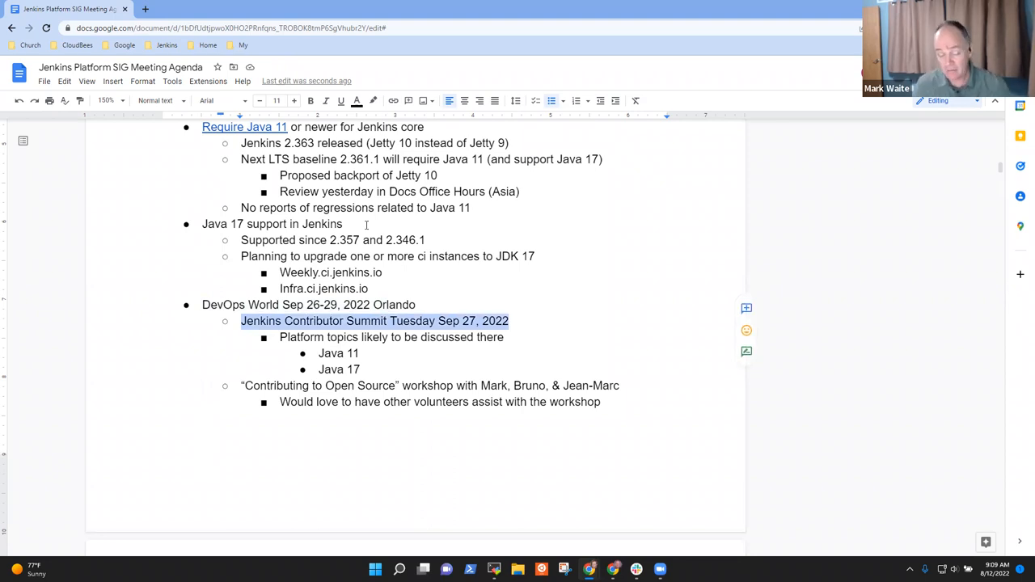
{"action": "left_click", "coordinate": [318, 352]}
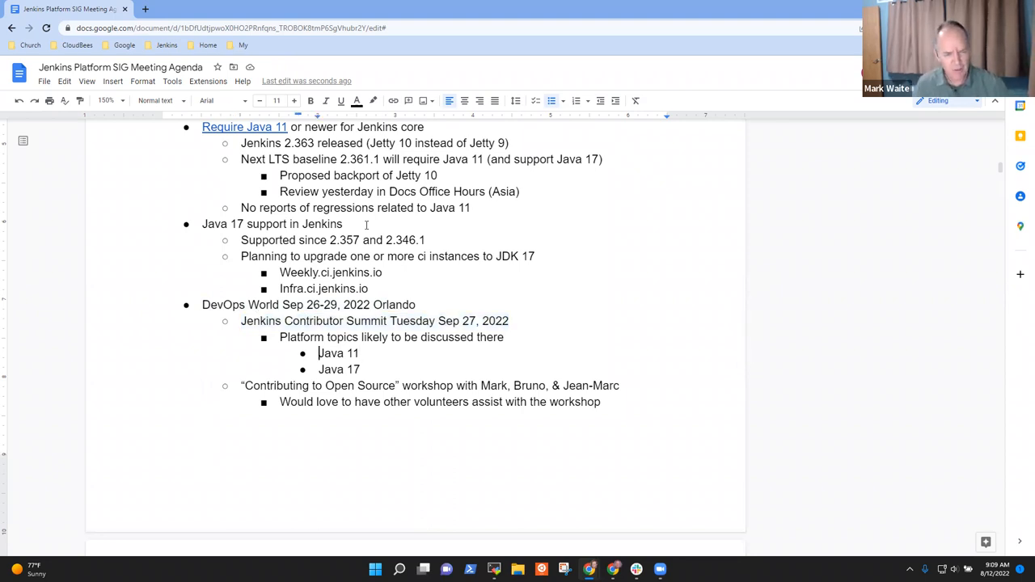
{"action": "double_click", "coordinate": [338, 368]}
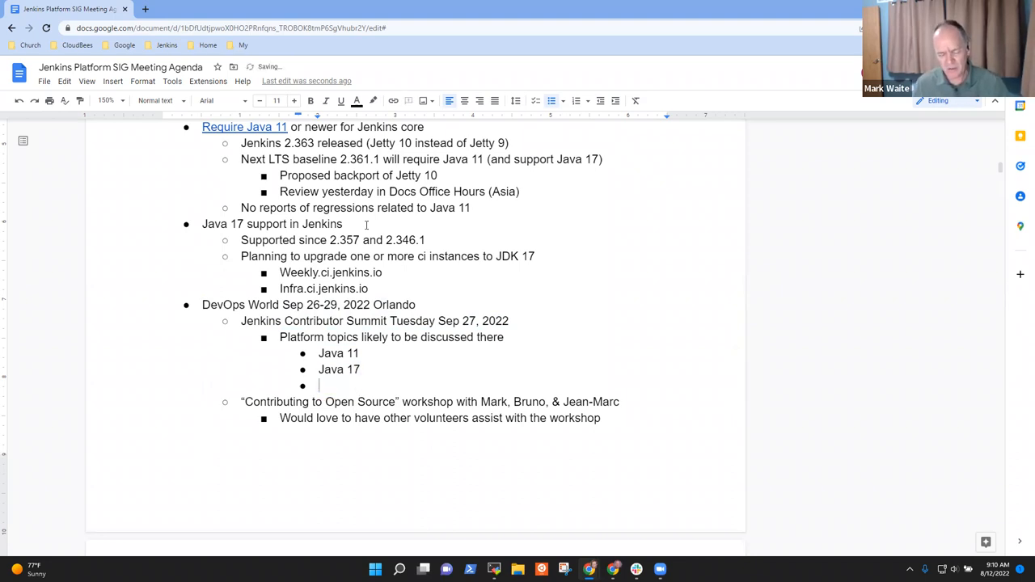
{"action": "type", "text": "Arm, Po"}
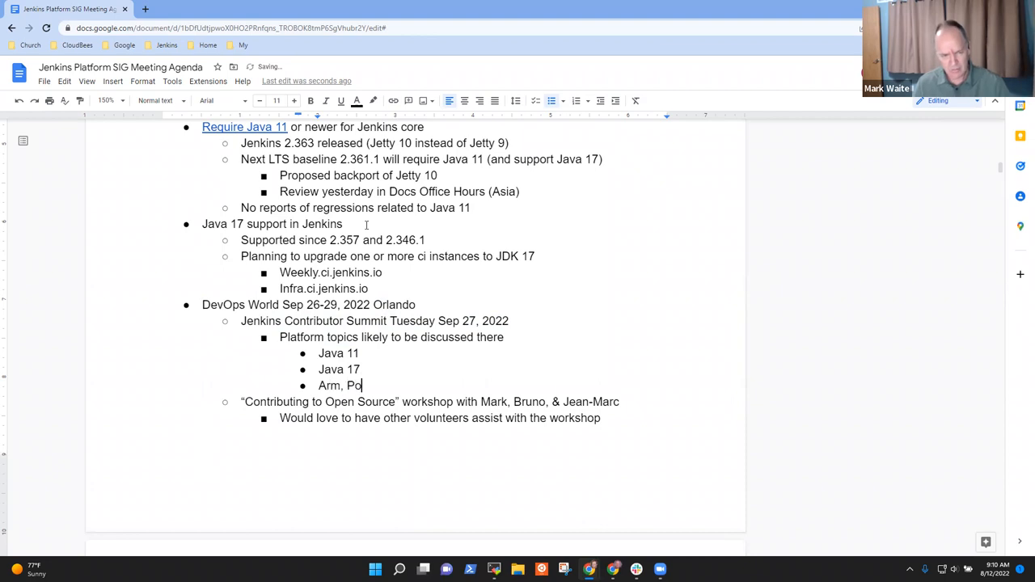
{"action": "type", "text": "werPC,"}
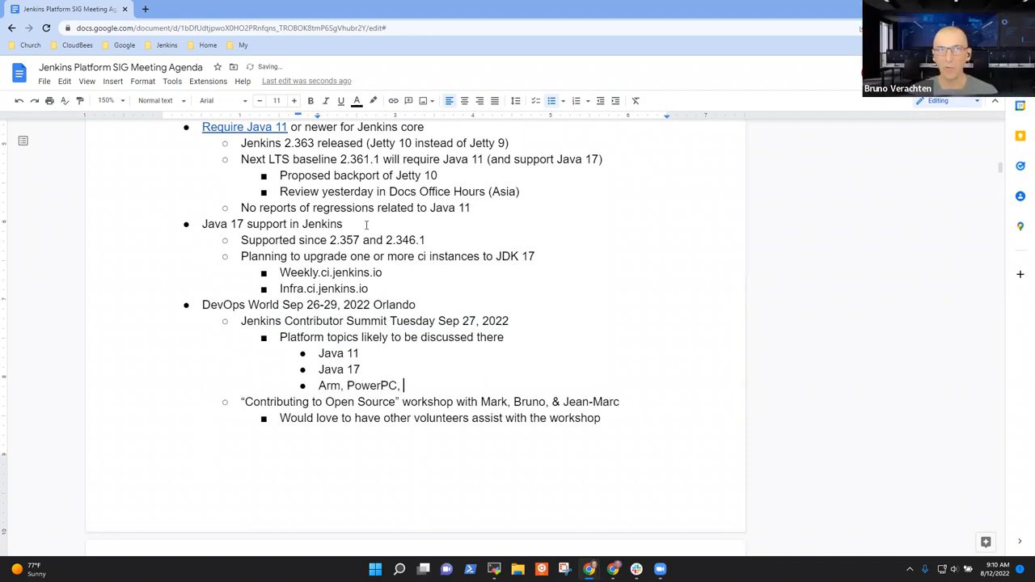
{"action": "type", "text": "s390"}
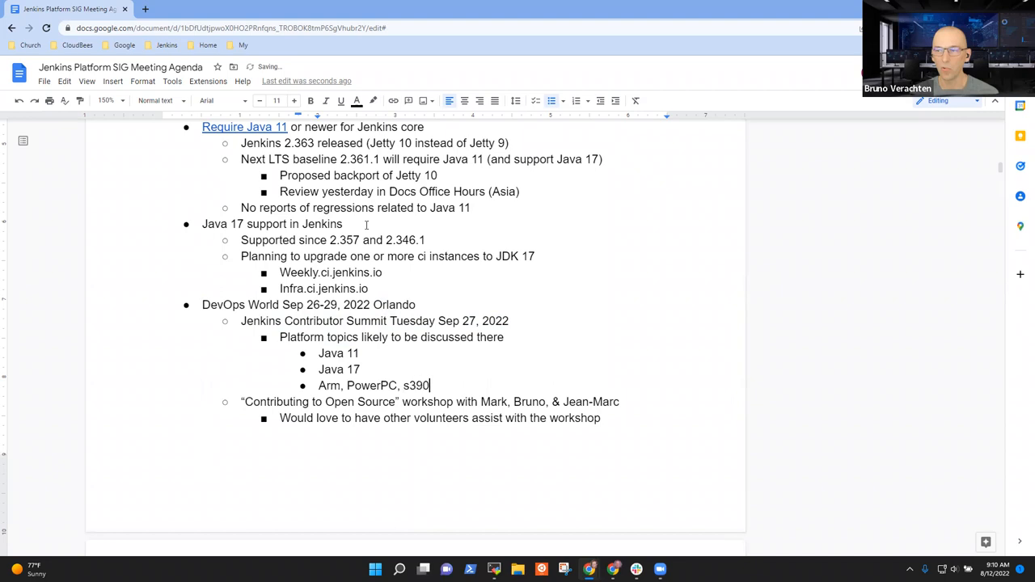
{"action": "type", "text": "x"}
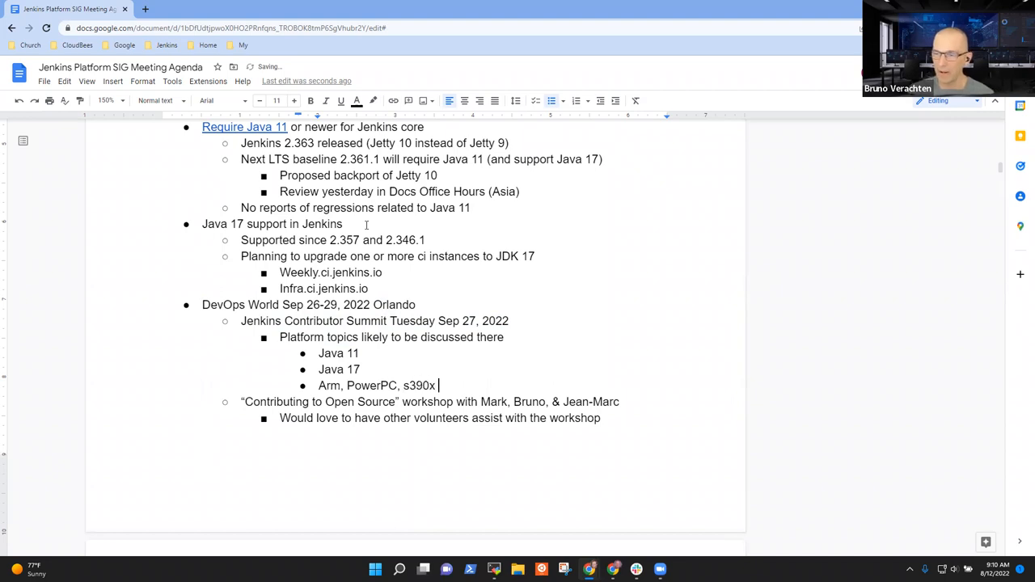
{"action": "type", "text": "(still wat"}
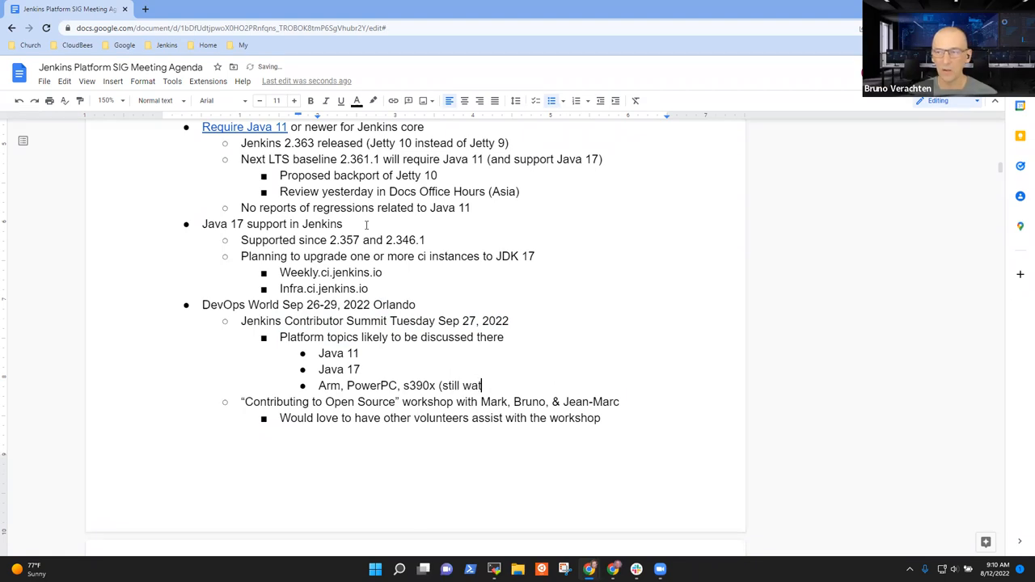
{"action": "type", "text": "ing for"}
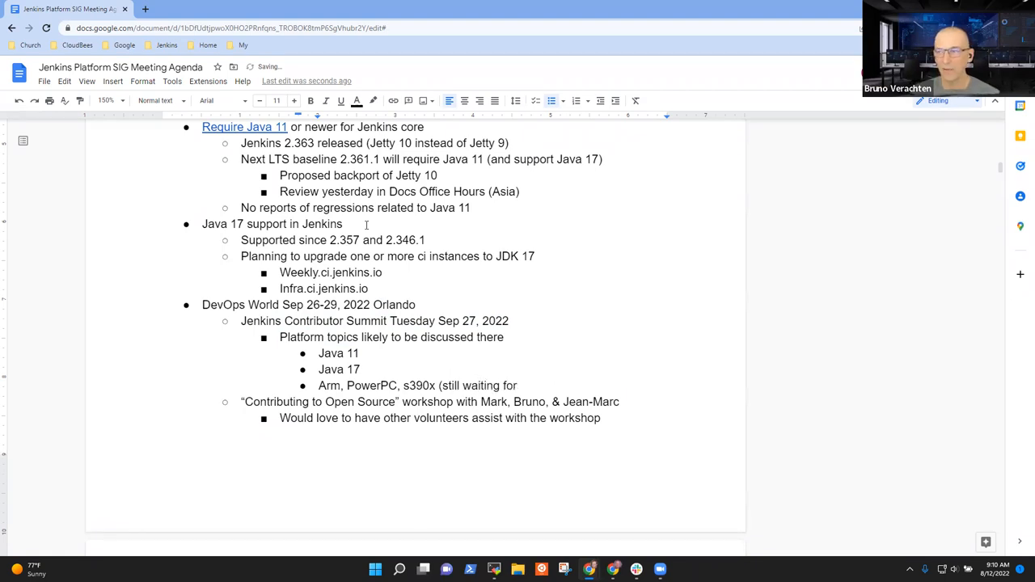
{"action": "type", "text": "support from T"}
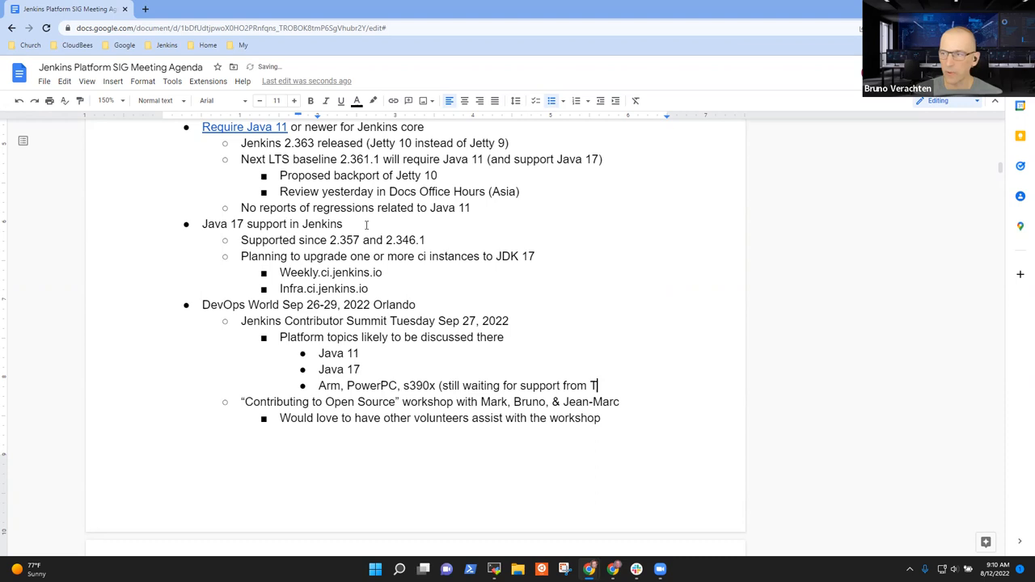
{"action": "type", "text": "emu"}
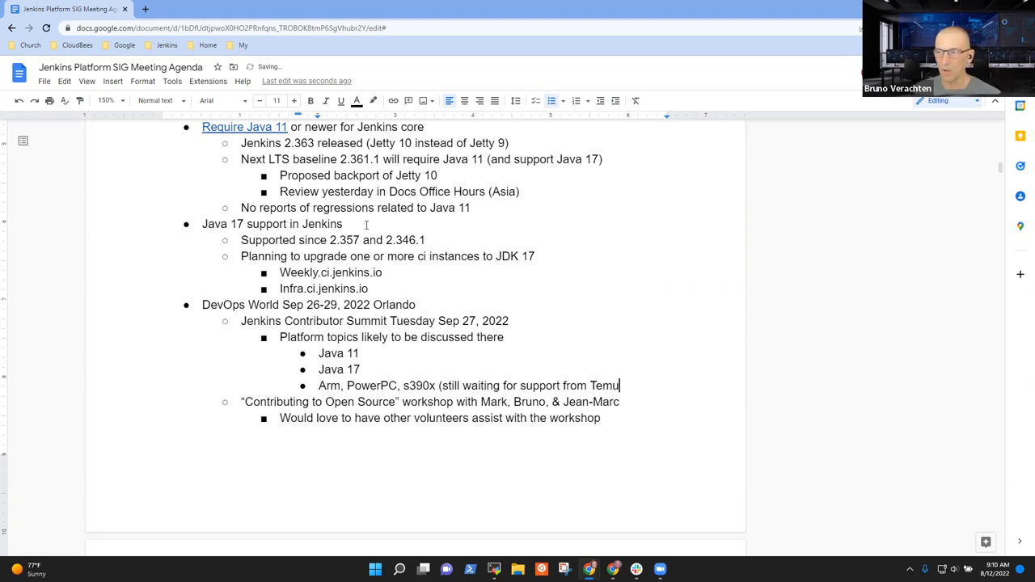
{"action": "type", "text": "rin)"}
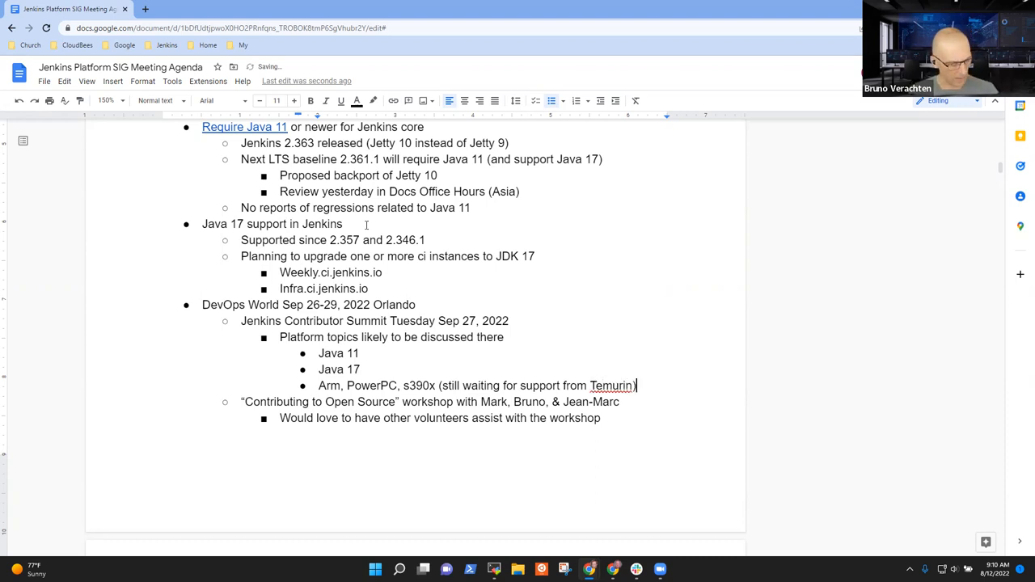
{"action": "key", "text": "enter"}
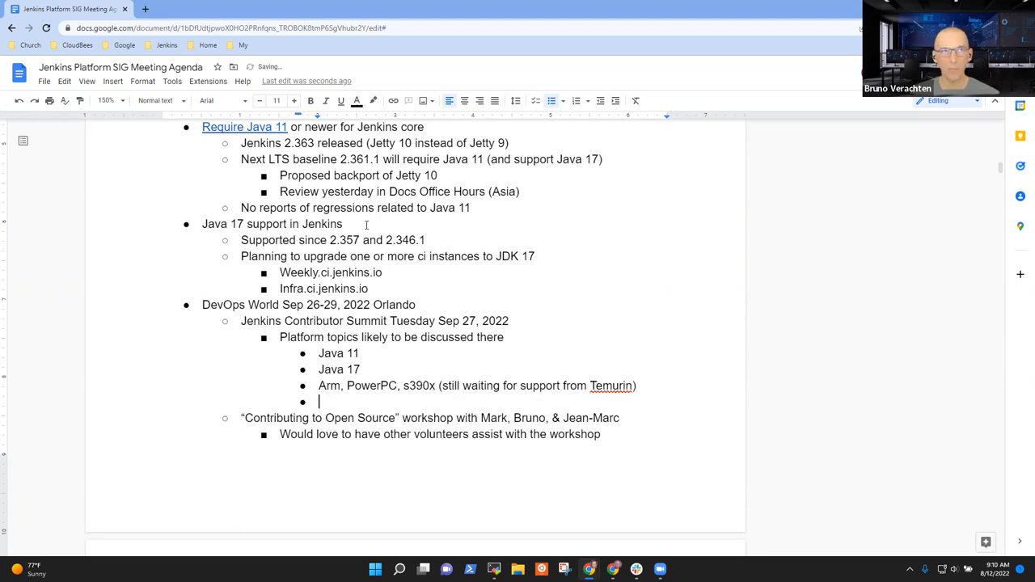
{"action": "type", "text": "B"}
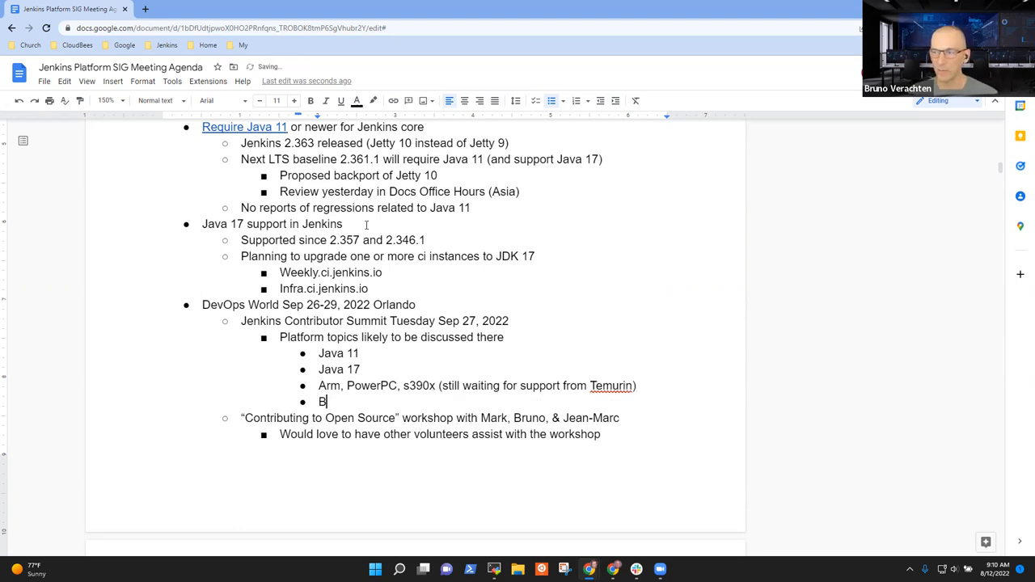
{"action": "type", "text": "runo is w"}
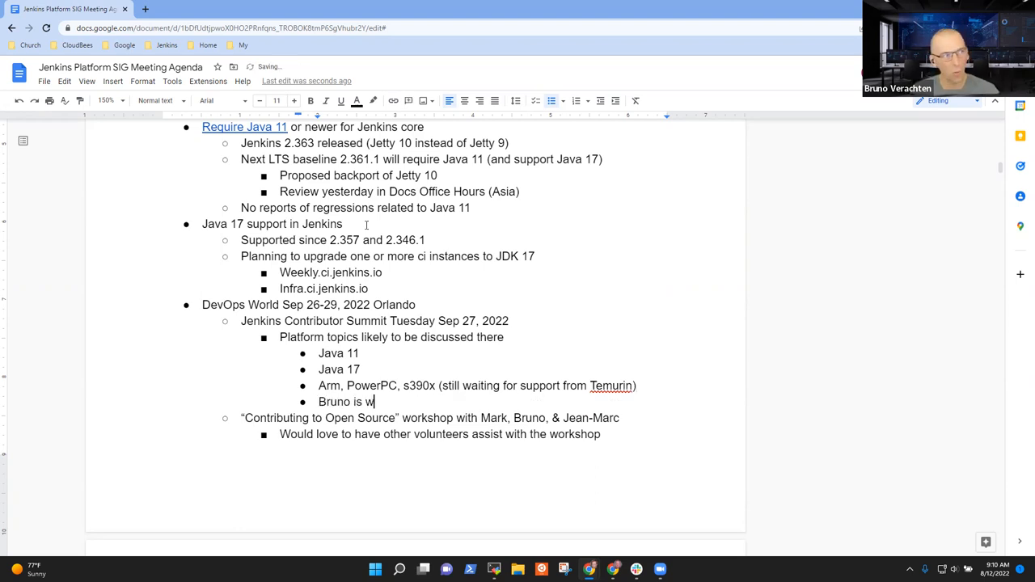
{"action": "type", "text": "atching the Alpin"}
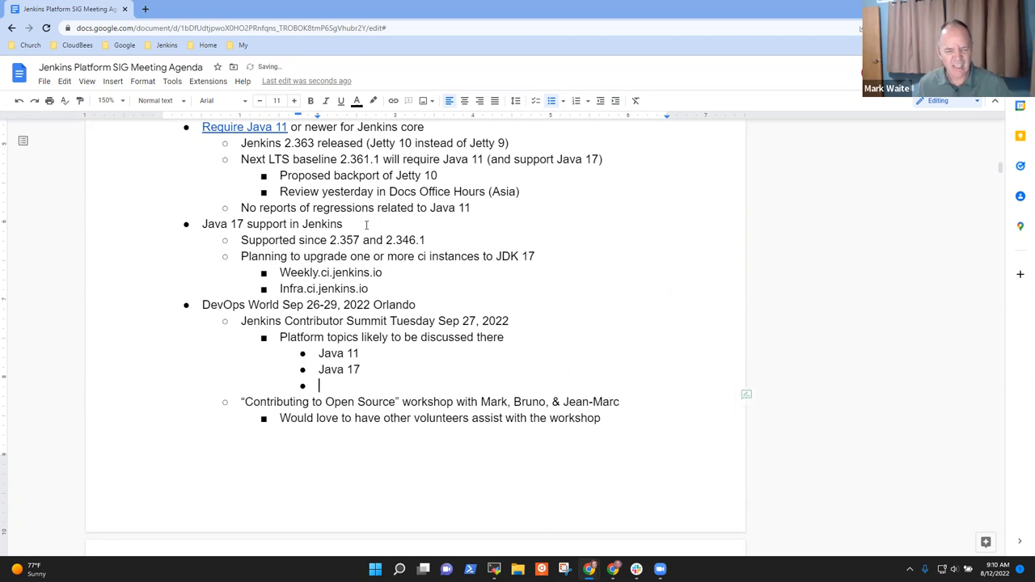
Step: Delete the empty bullet after Java 17 and select the volunteers bullet
{"action": "key", "text": "Backspace"}
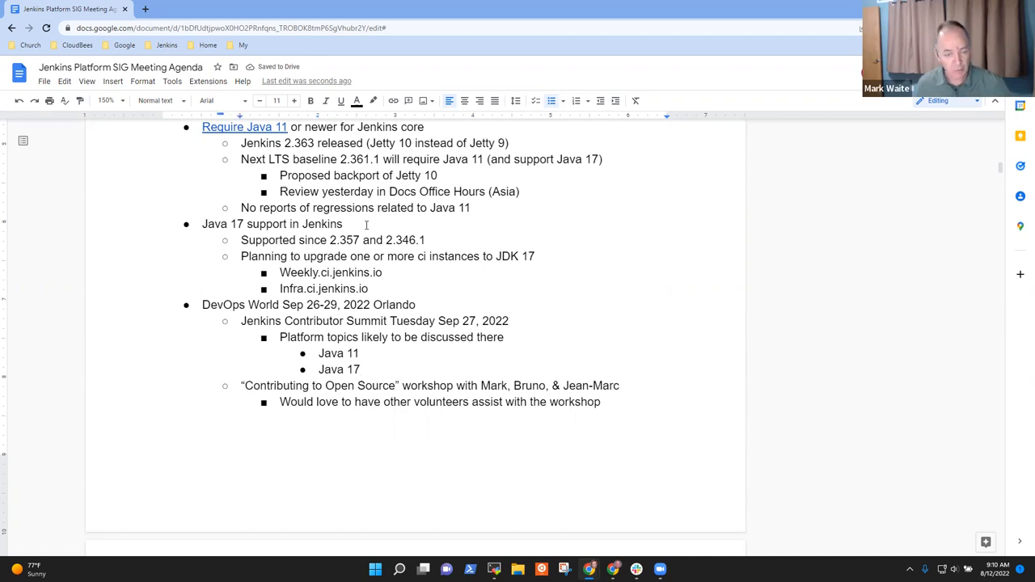
{"action": "triple_click", "coordinate": [428, 384]}
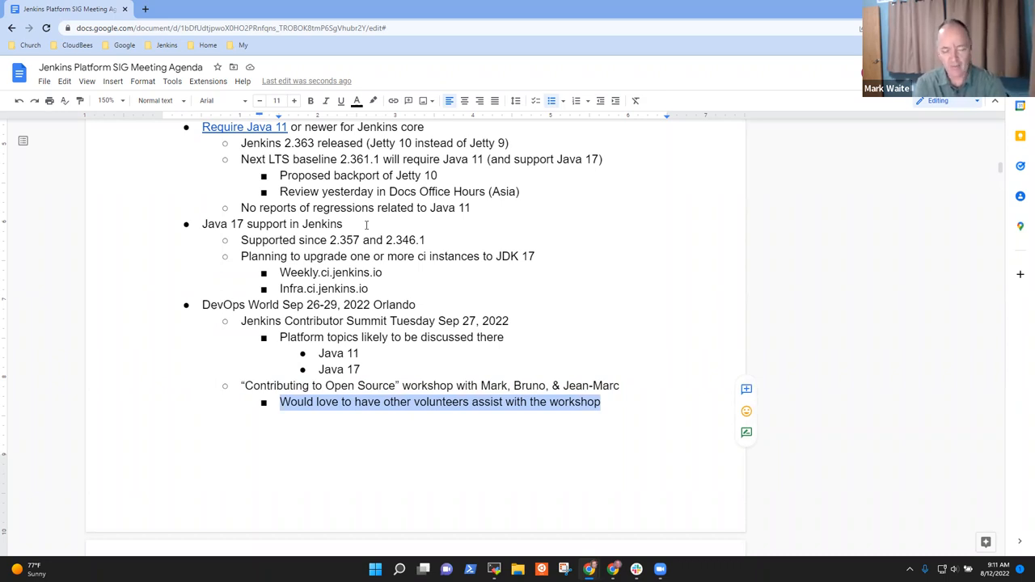
{"action": "left_click", "coordinate": [600, 401]}
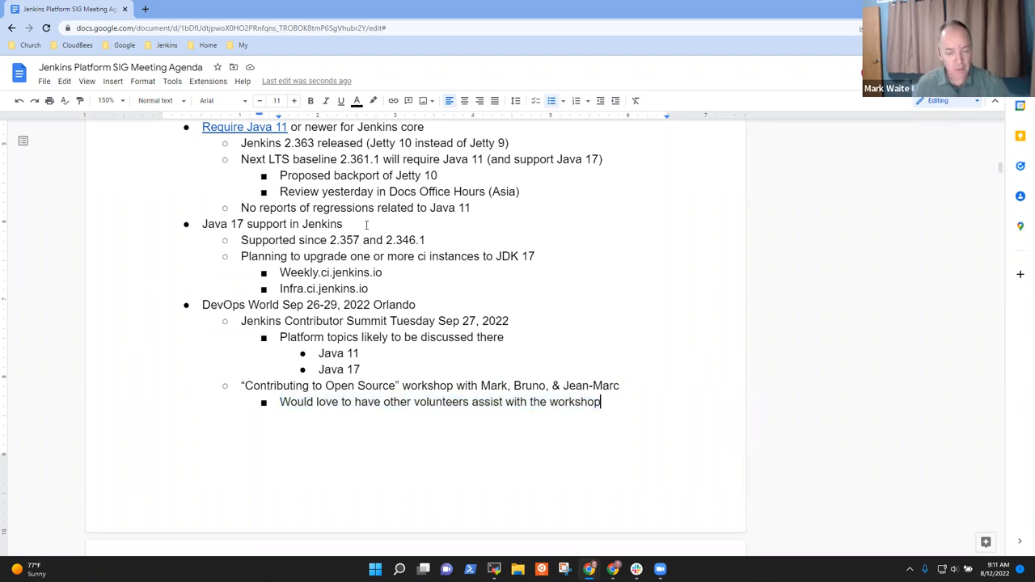
{"action": "type", "text": "Use a tut"}
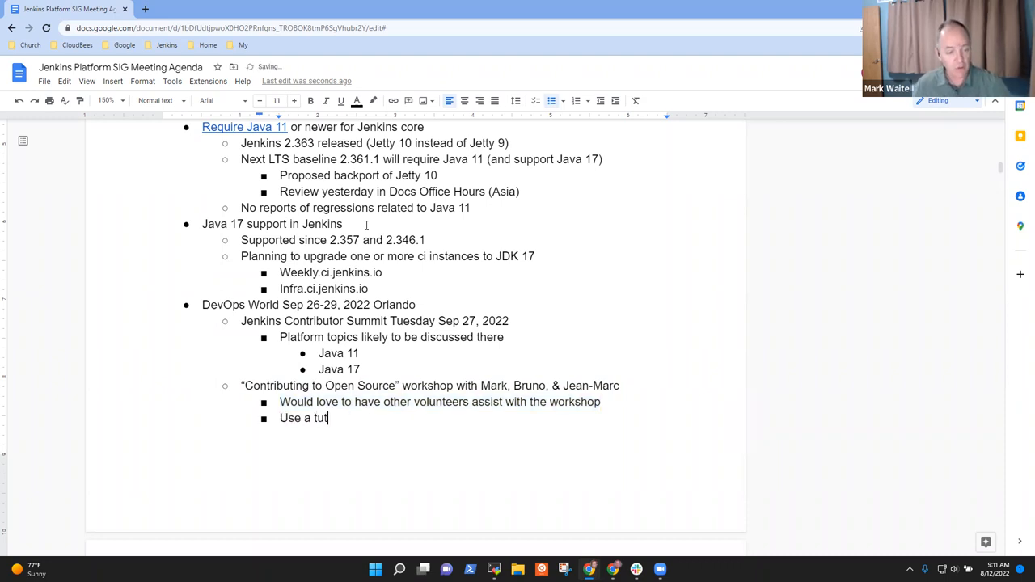
{"action": "type", "text": "orial from www.j"}
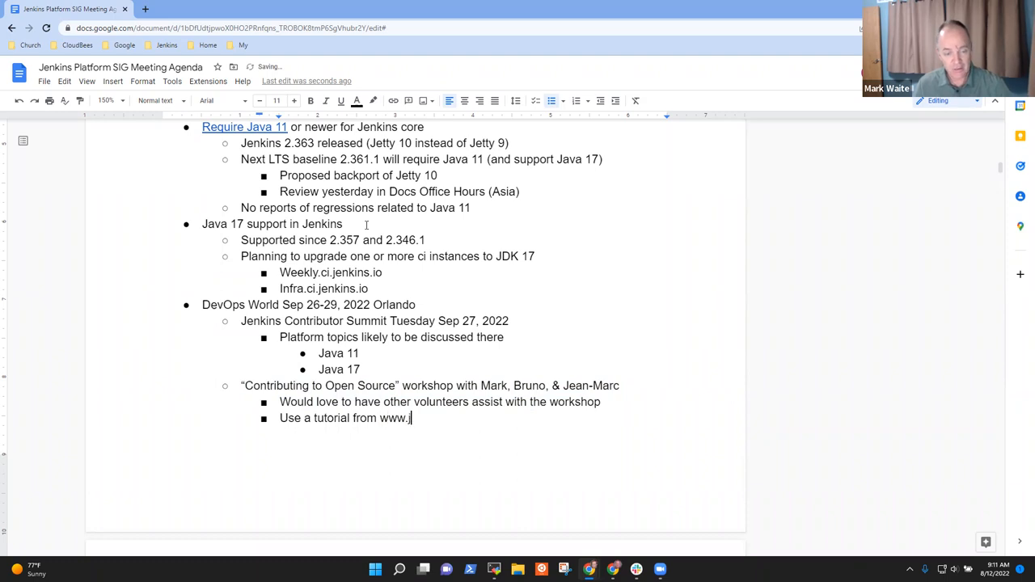
{"action": "type", "text": "enkins.io as the basis"}
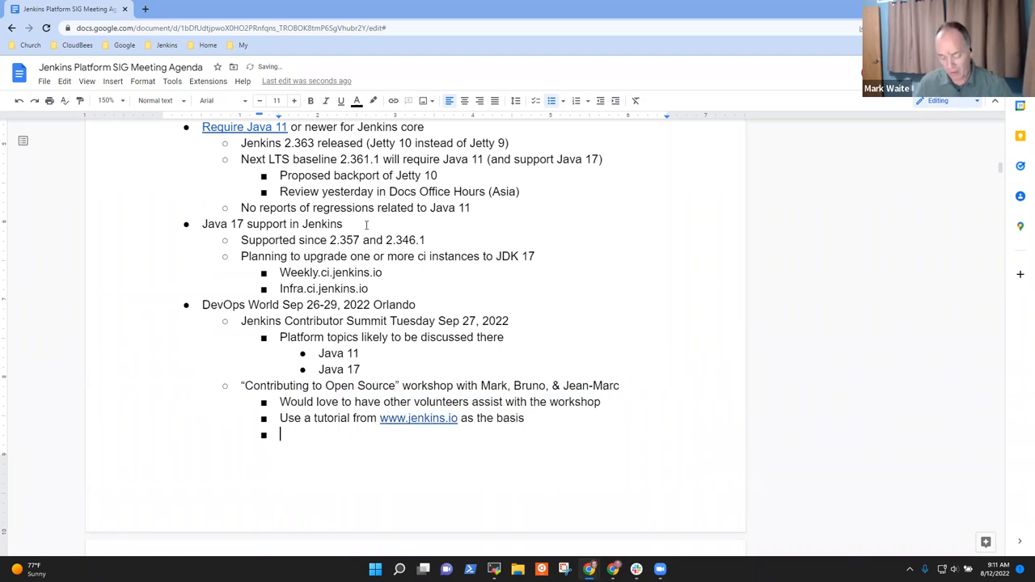
Step: Add the bullet 'Hacktoberfest tutorial based on same material'
{"action": "type", "text": "Hackt"}
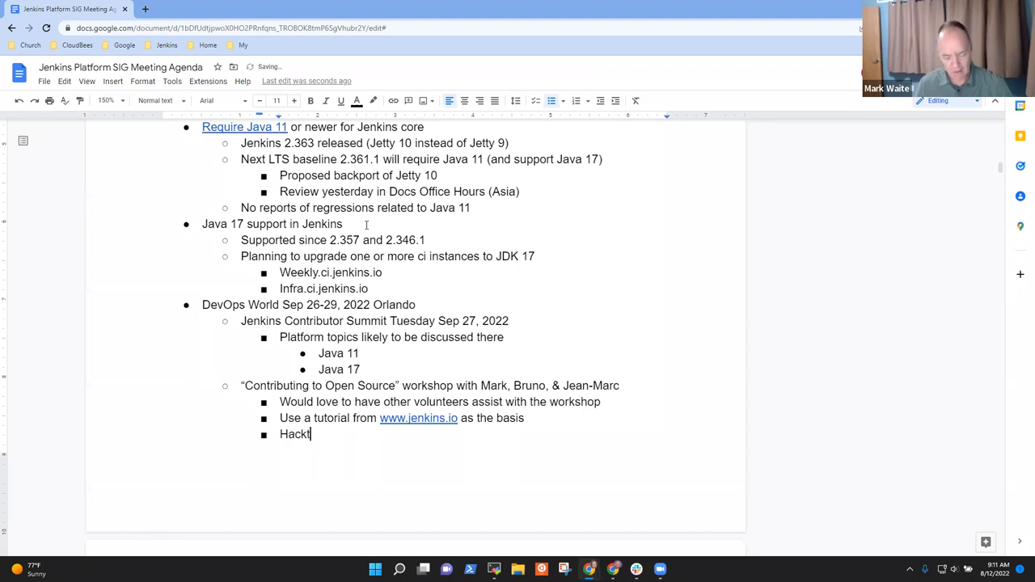
{"action": "type", "text": "oberfest tut"}
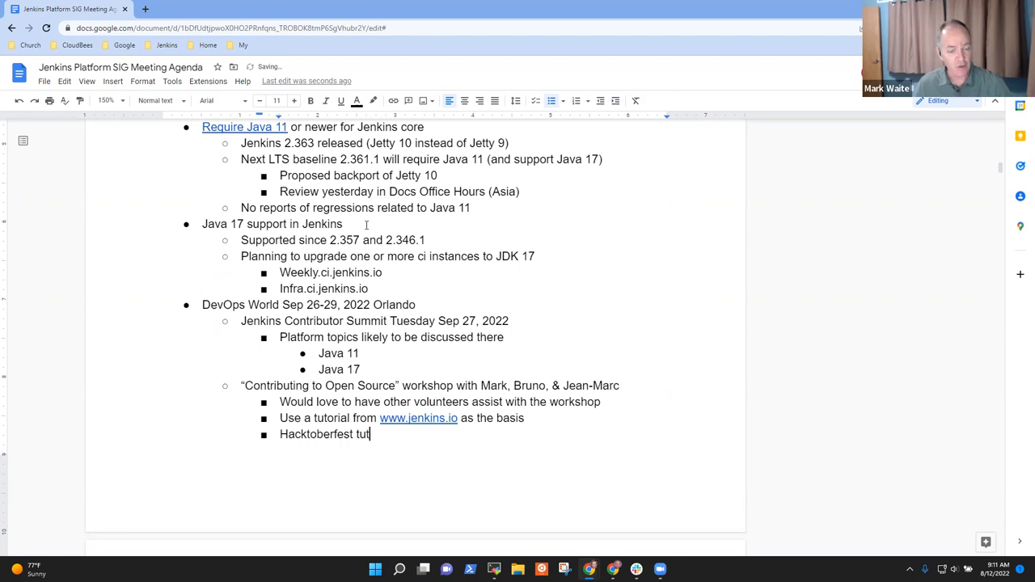
{"action": "type", "text": "ori"}
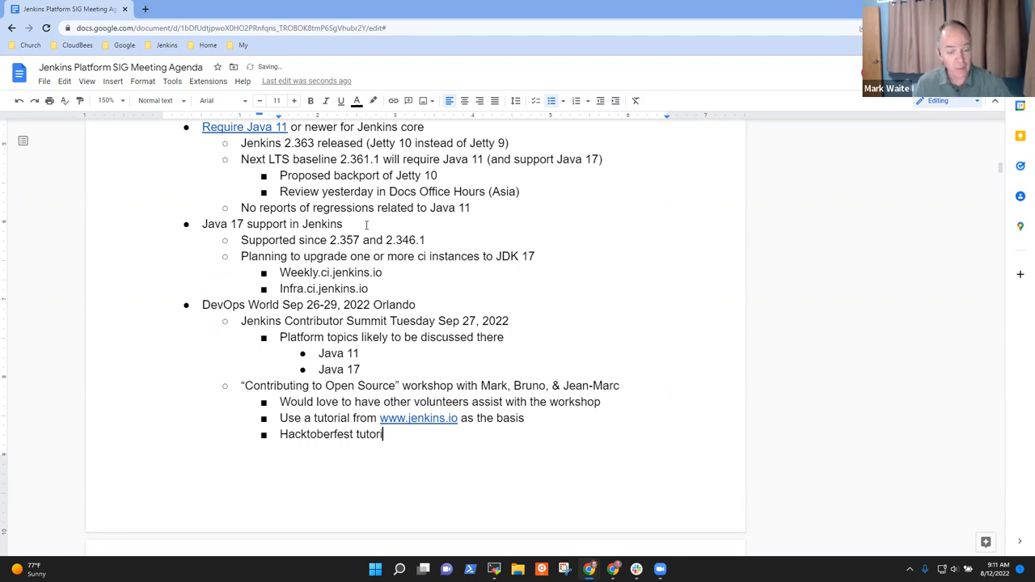
{"action": "type", "text": "al"}
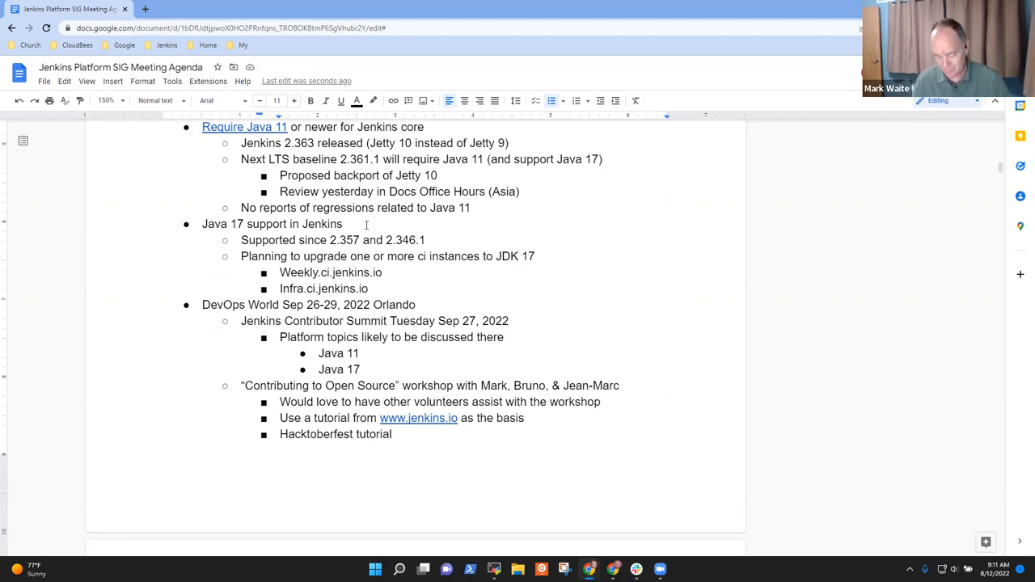
{"action": "type", "text": "based on same"}
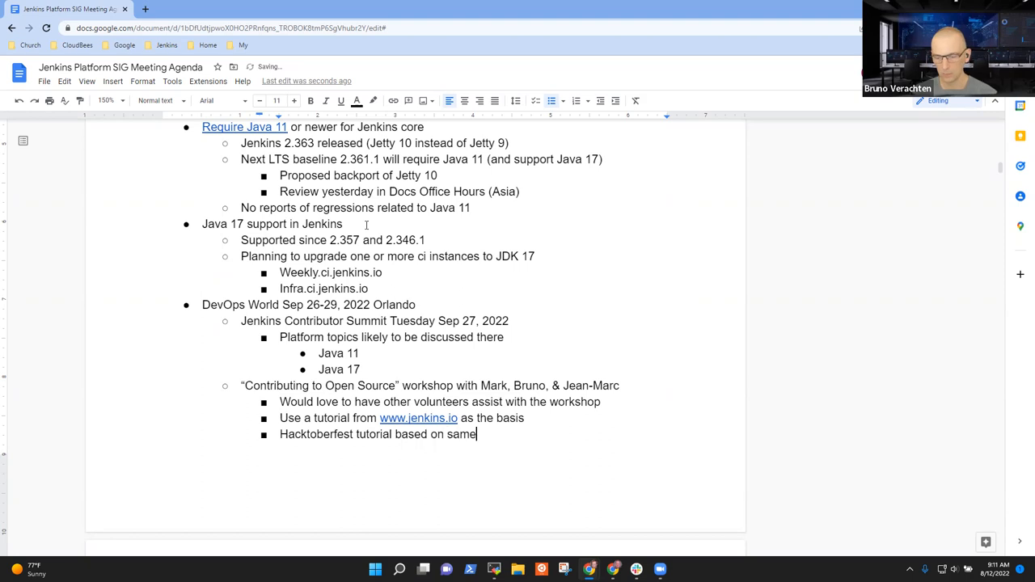
{"action": "type", "text": "materials"}
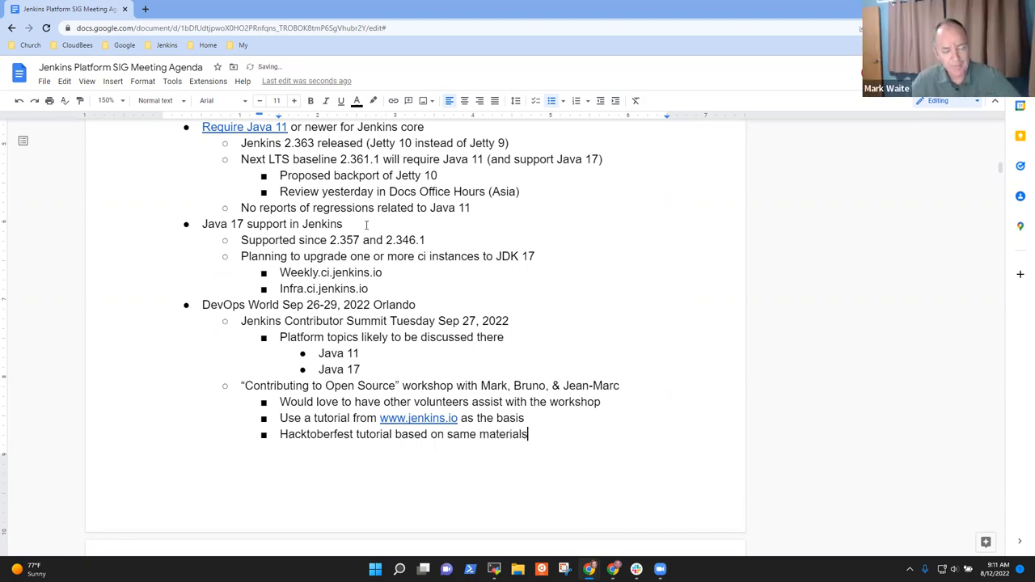
{"action": "key", "text": "Backspace"}
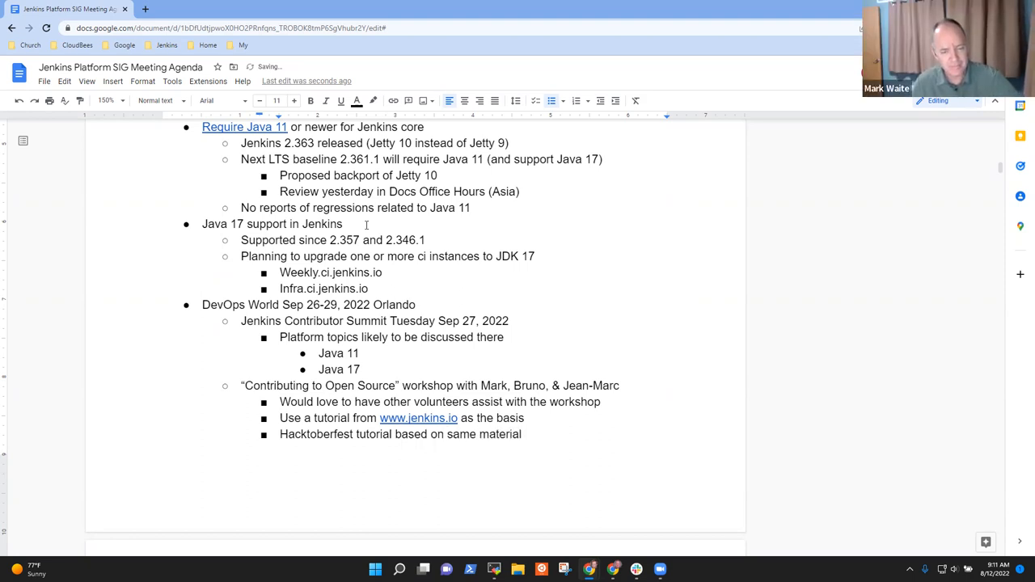